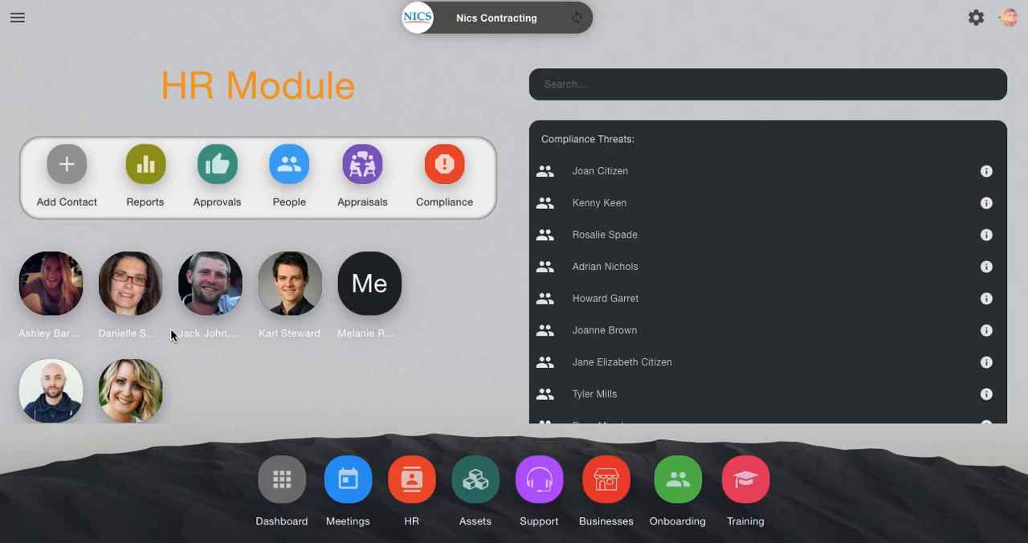
pyautogui.moveTo(62, 289)
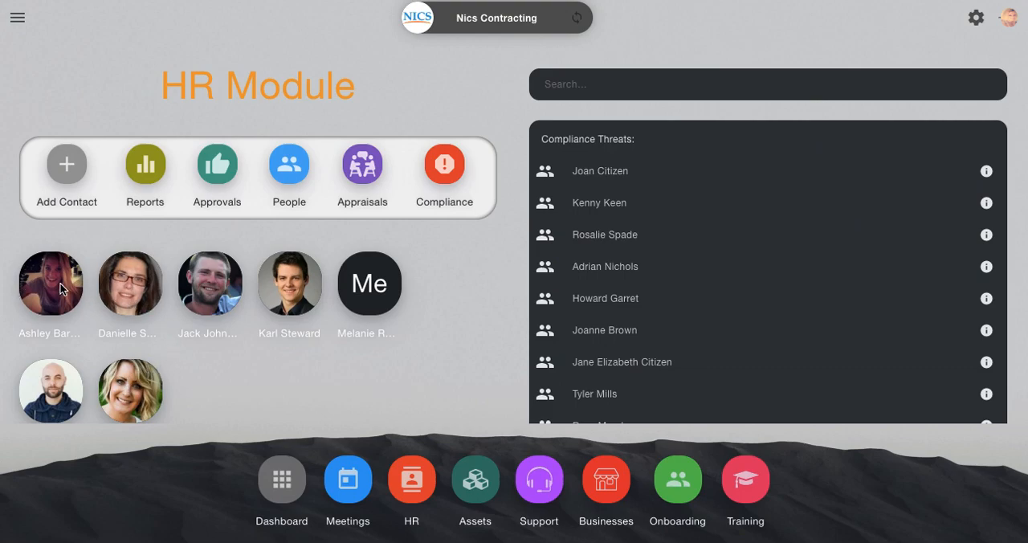
pyautogui.click(50, 283)
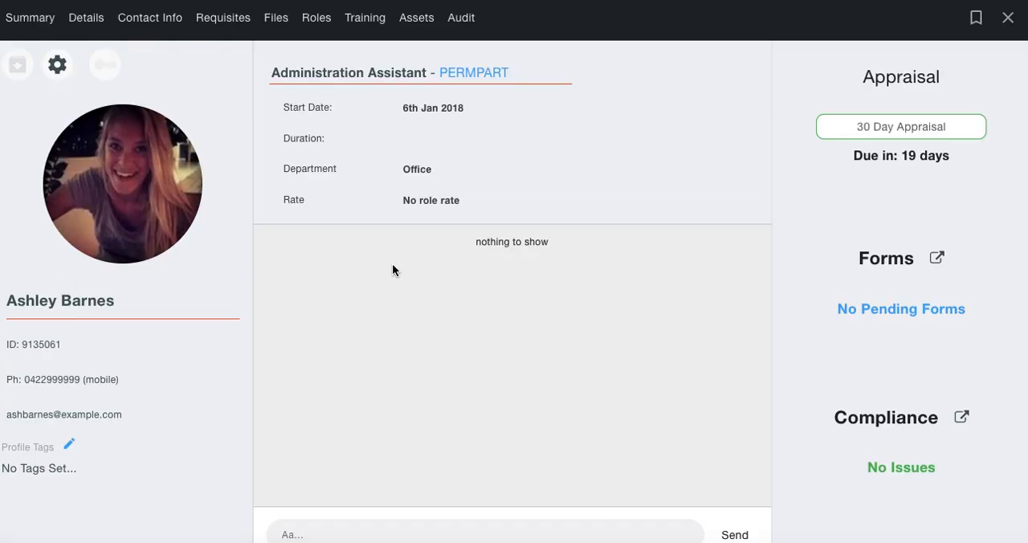
pyautogui.click(315, 16)
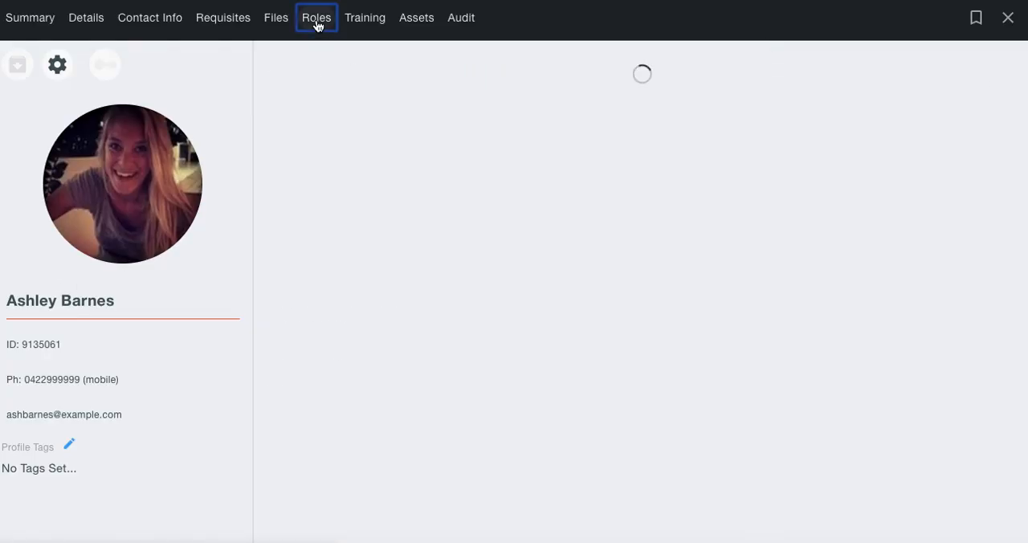
pyautogui.click(314, 16)
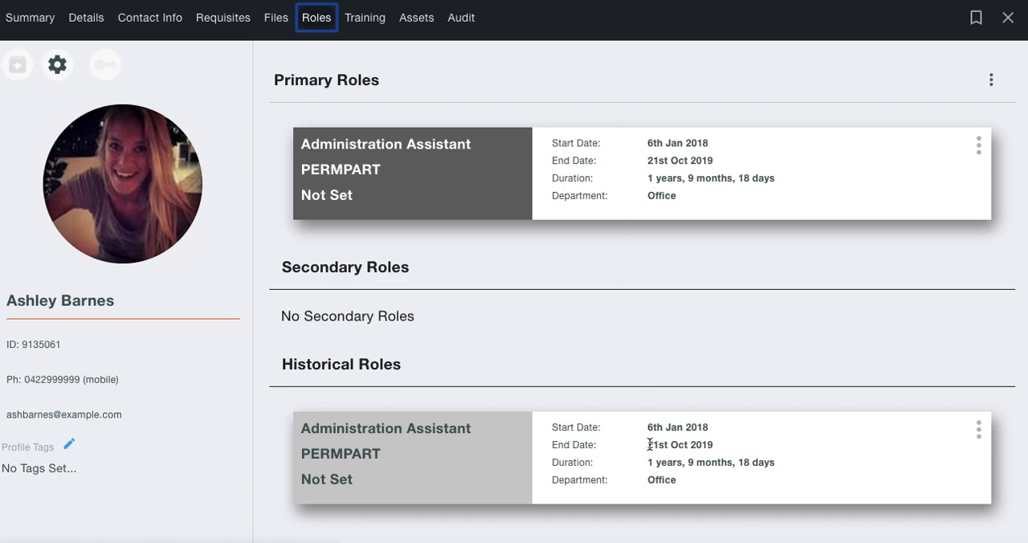
pyautogui.moveTo(399, 421)
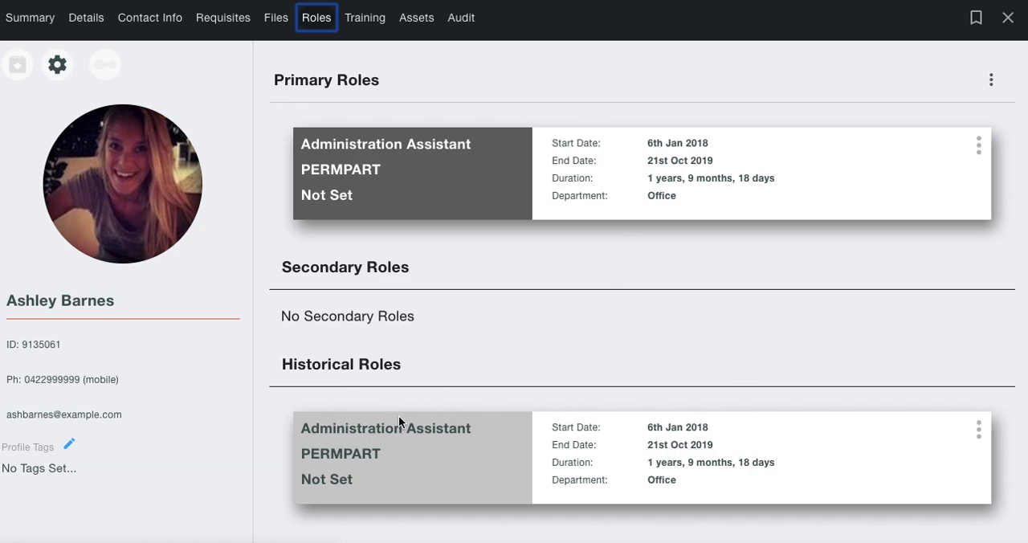
pyautogui.click(58, 64)
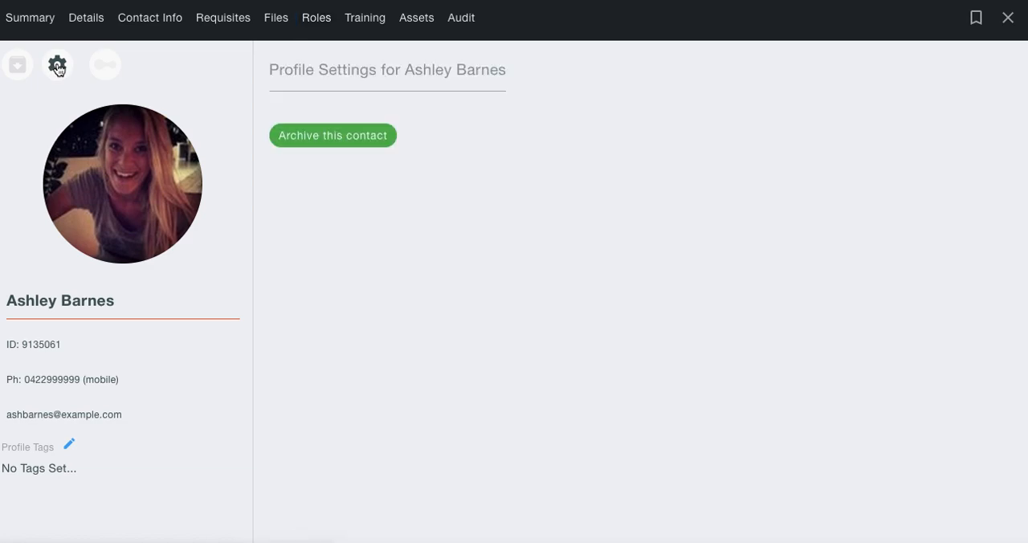
pyautogui.moveTo(343, 141)
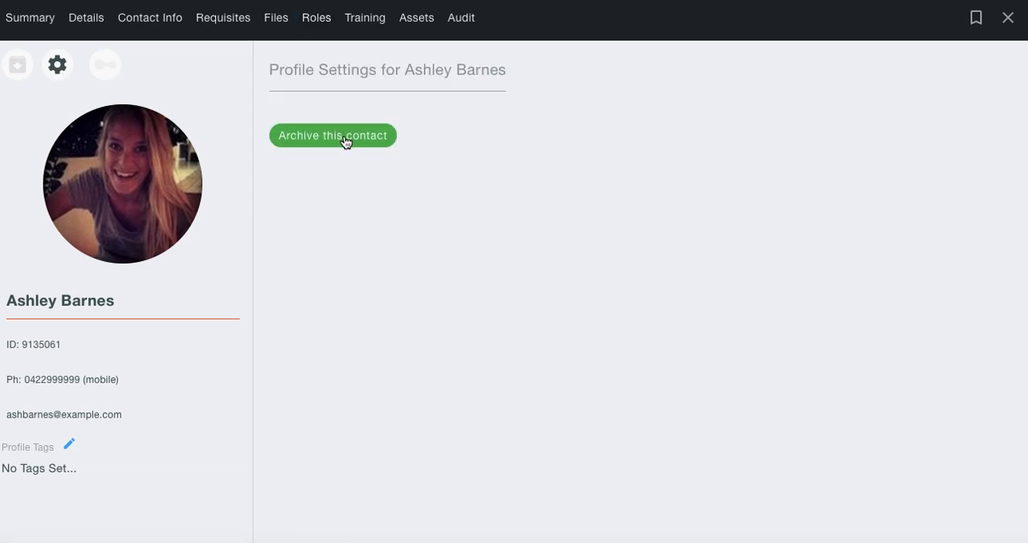
pyautogui.click(333, 135)
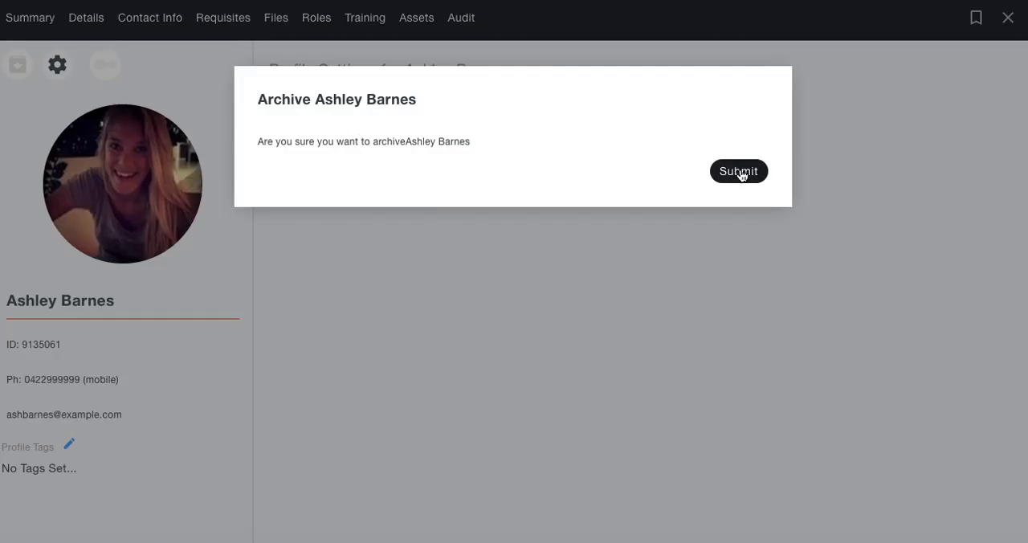
pyautogui.click(737, 171)
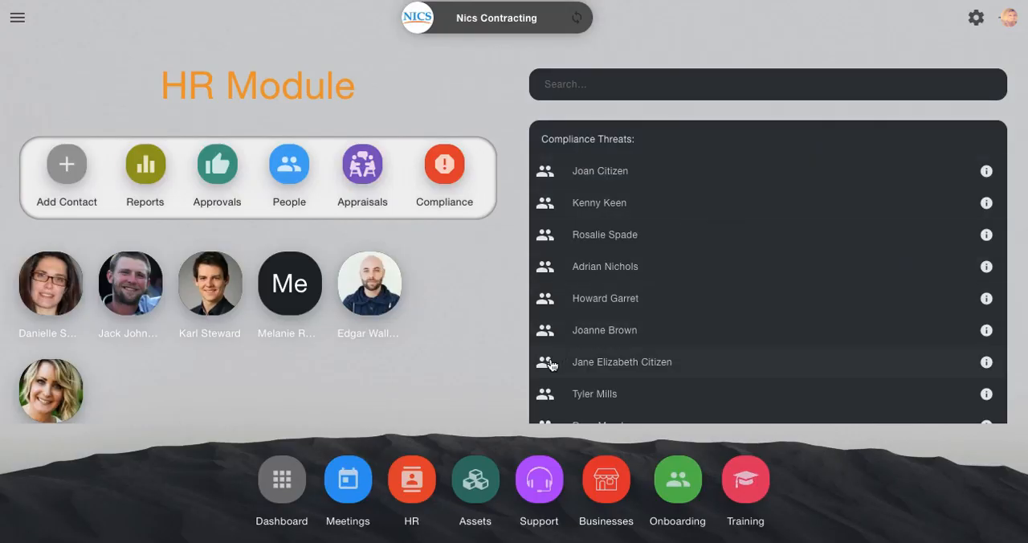
pyautogui.click(768, 84)
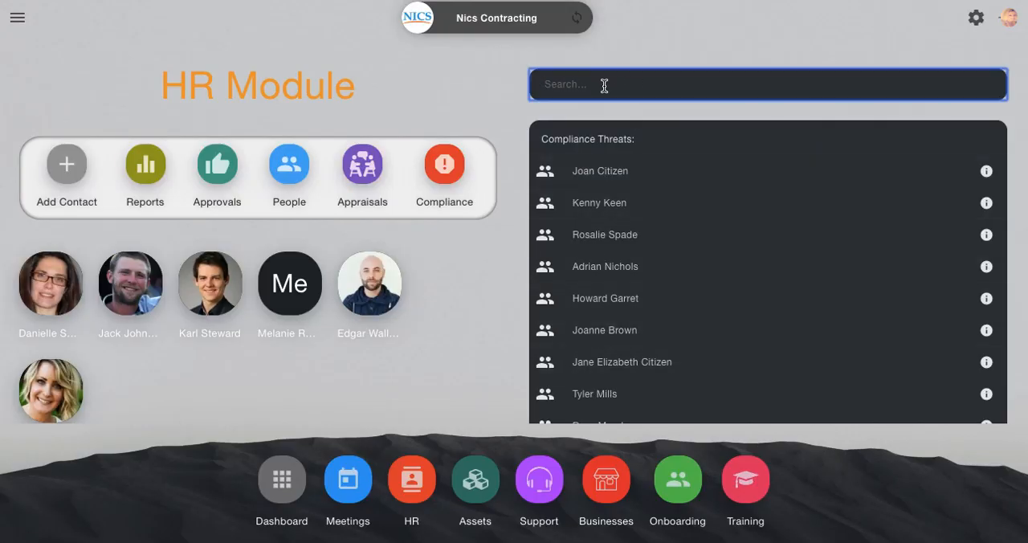
pyautogui.write('ashle')
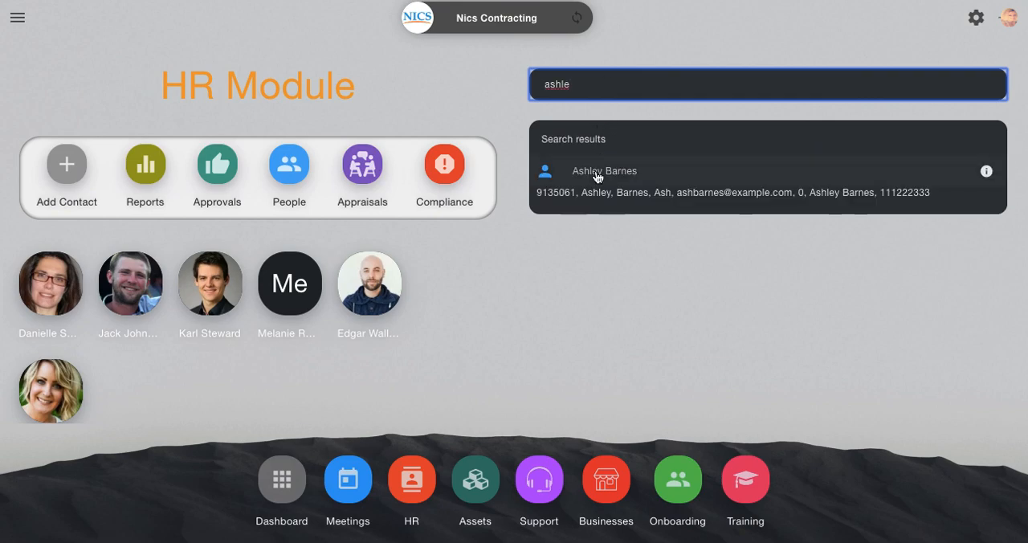
pyautogui.click(604, 170)
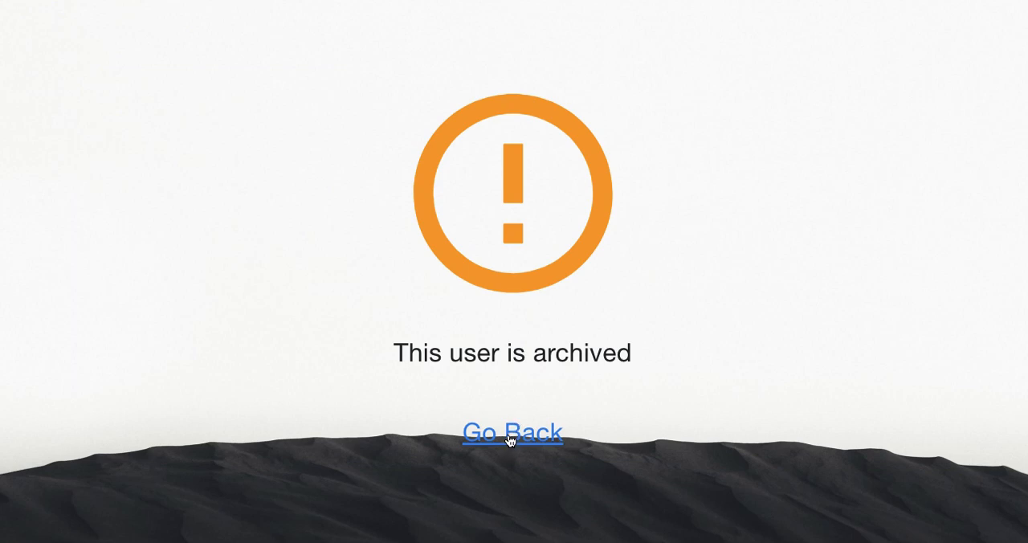
pyautogui.click(511, 431)
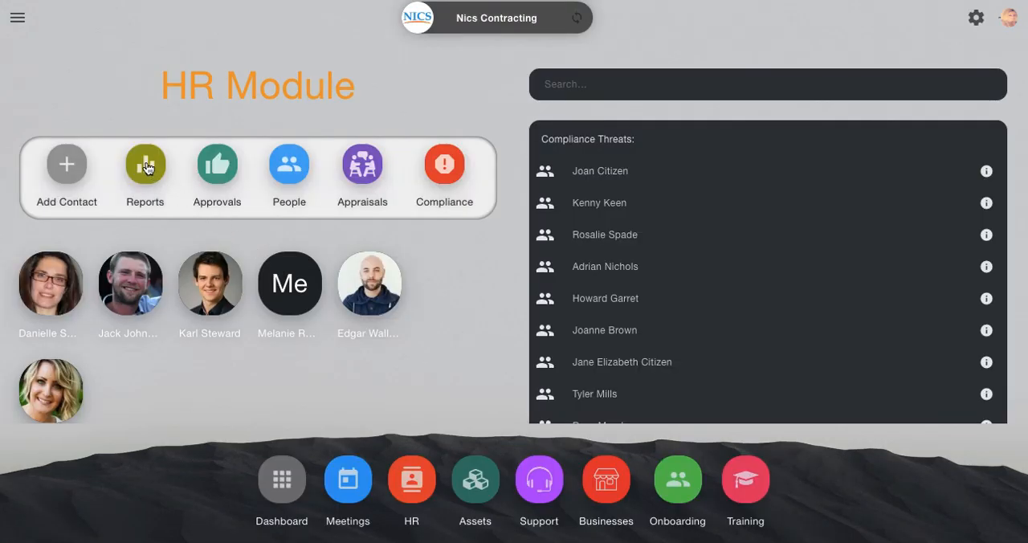
pyautogui.click(145, 164)
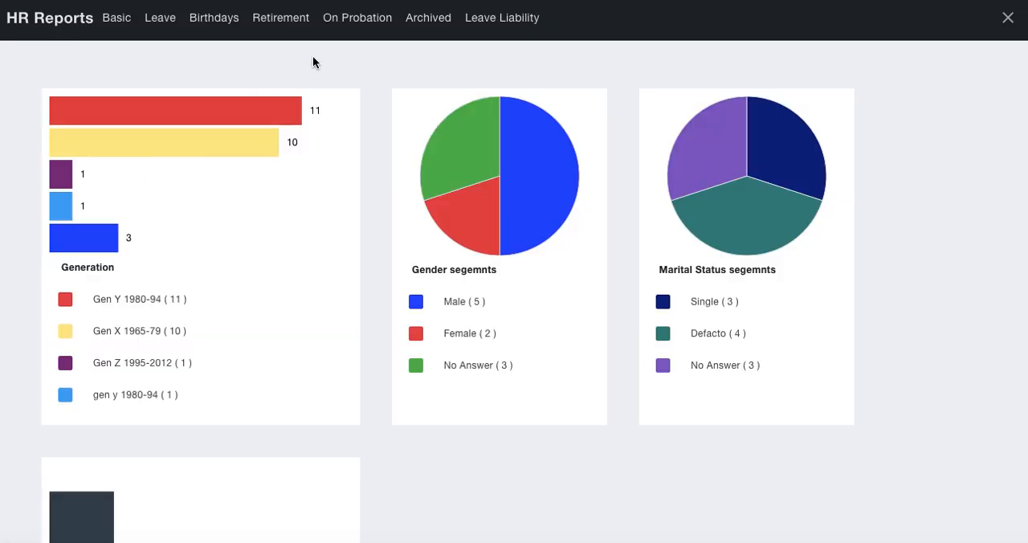
pyautogui.click(428, 18)
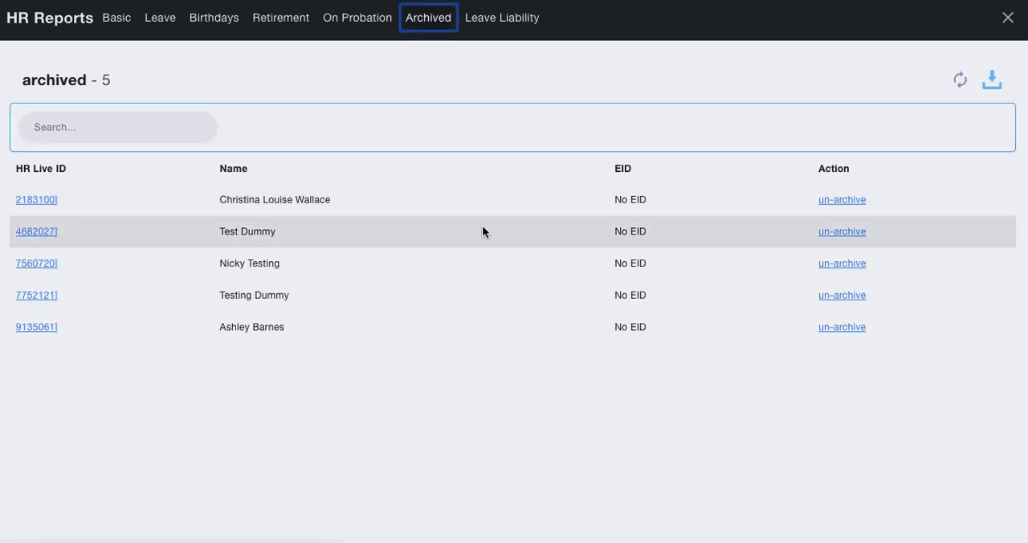
pyautogui.moveTo(572, 327)
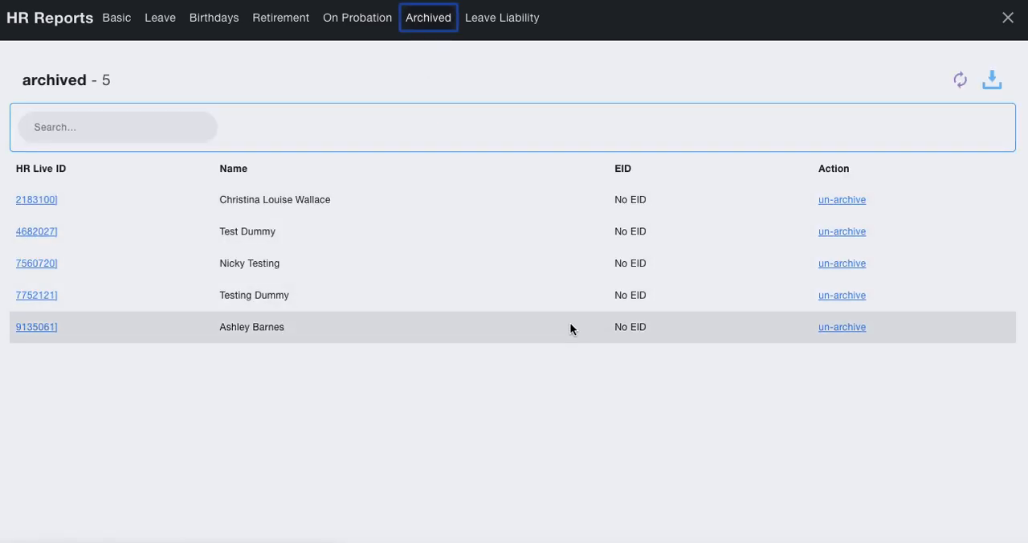
pyautogui.moveTo(851, 332)
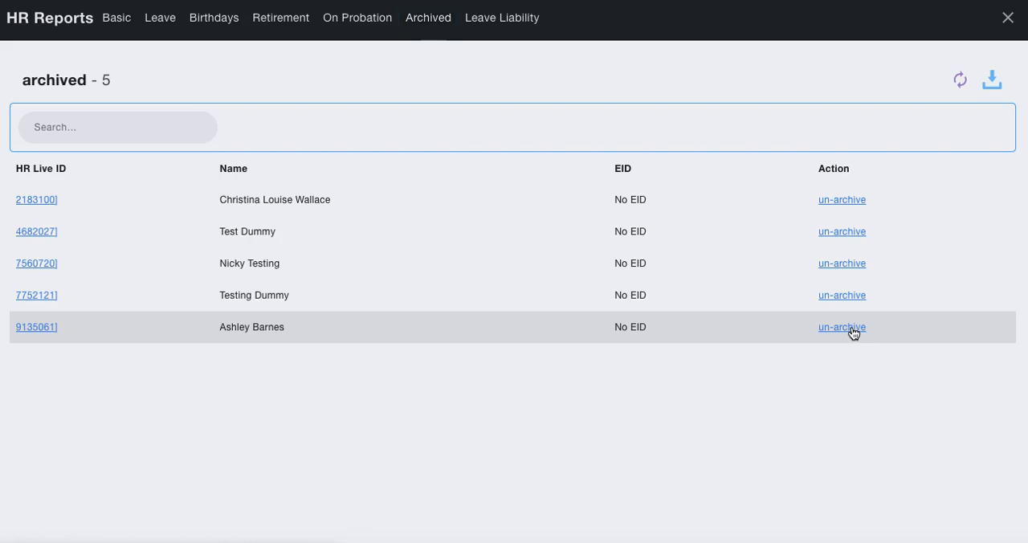
pyautogui.click(842, 328)
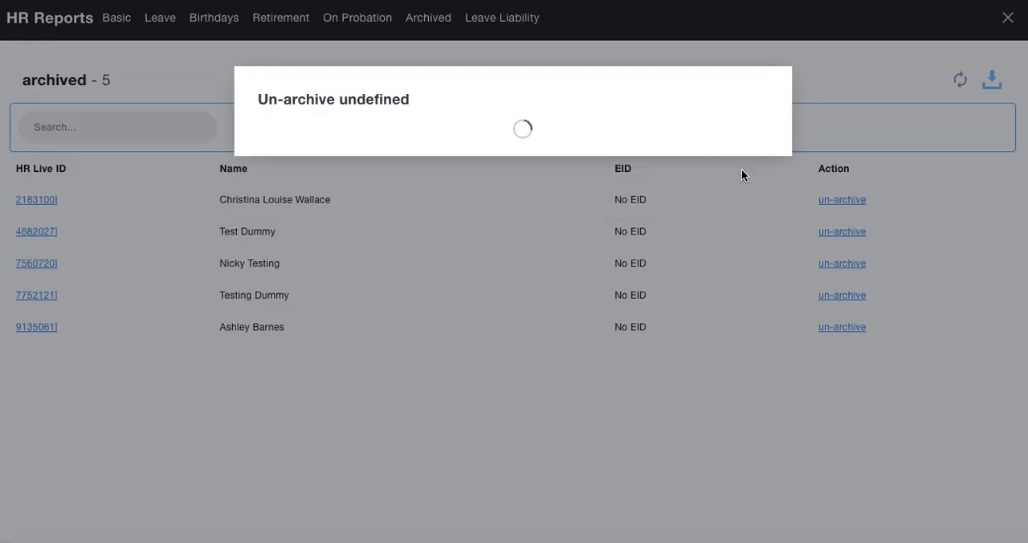